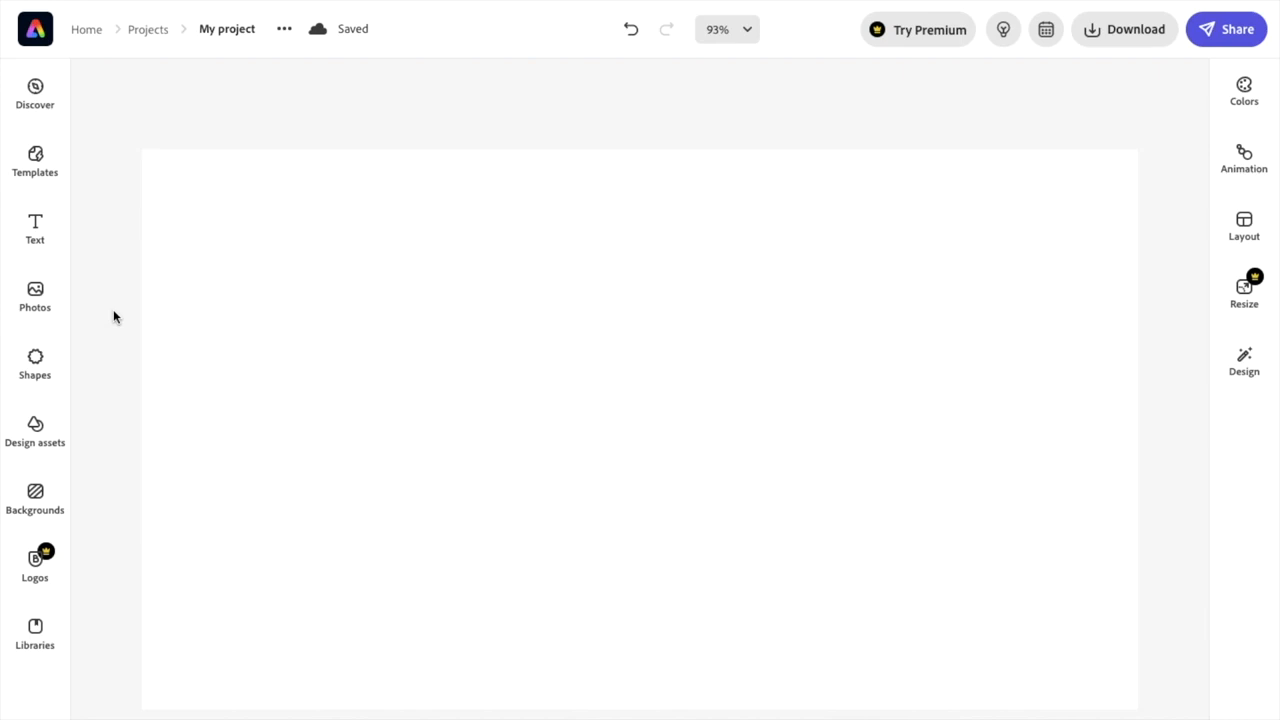
mouse_move(604, 354)
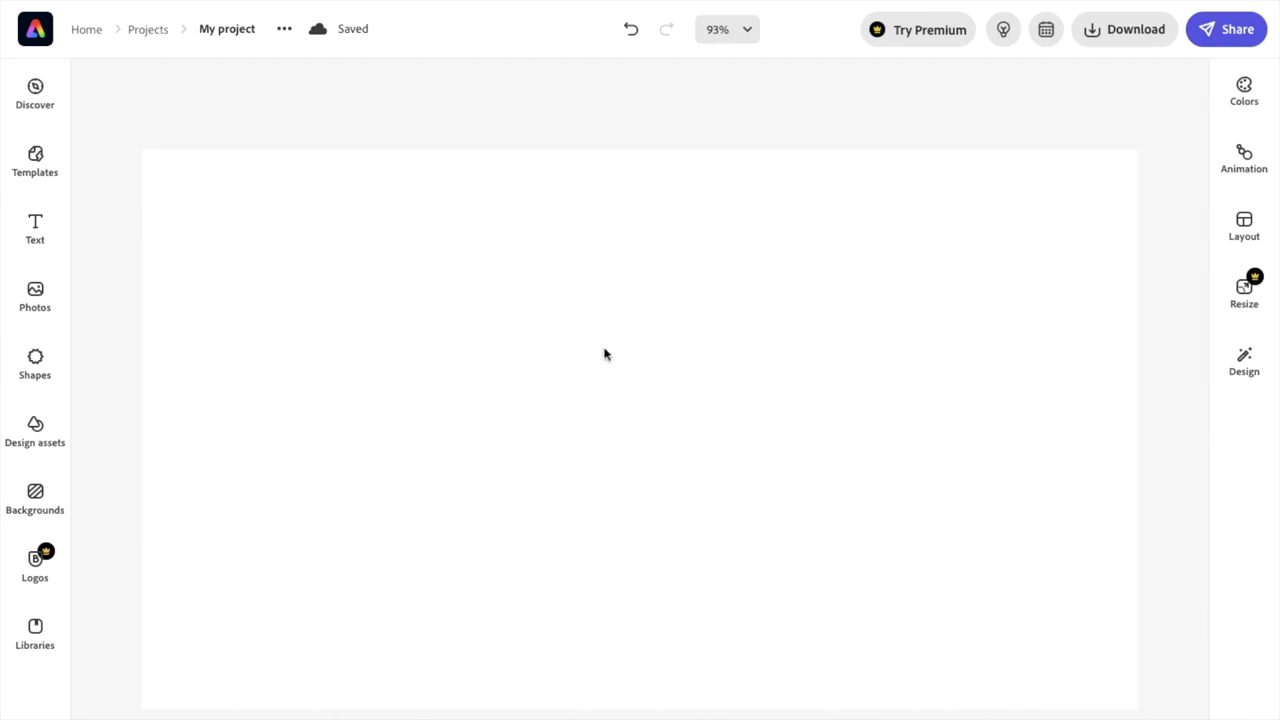
mouse_move(698, 328)
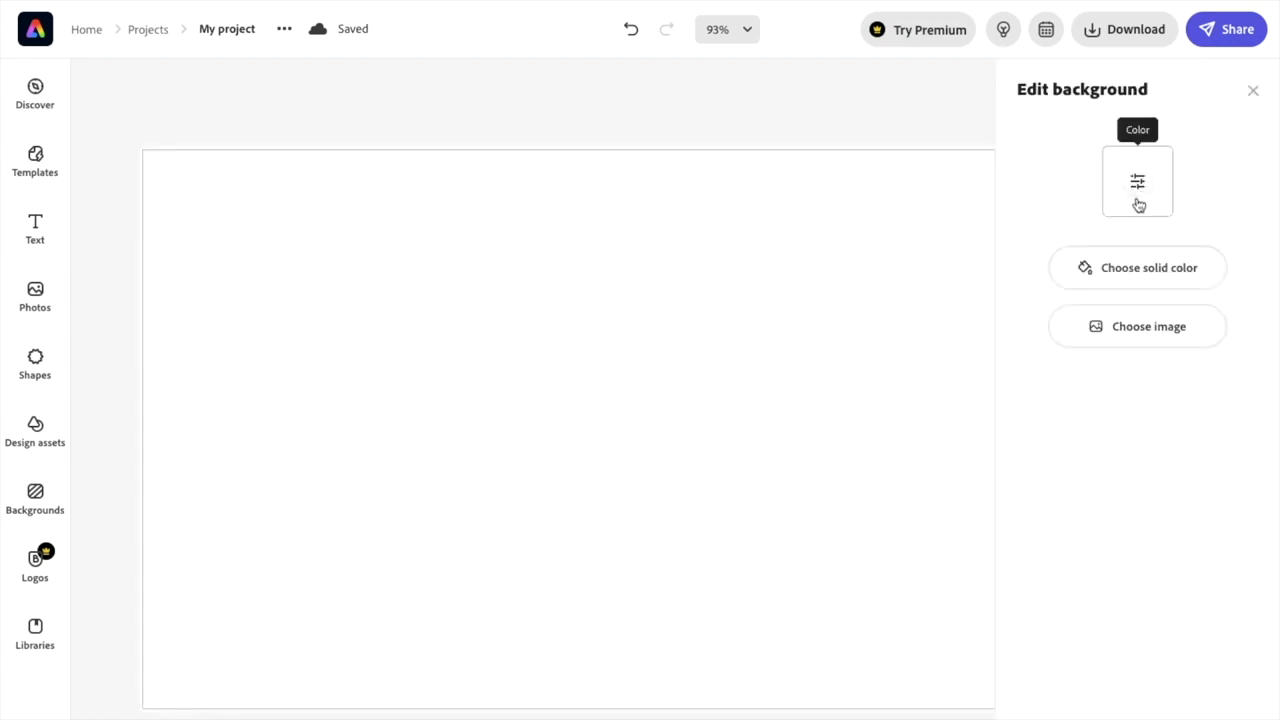
Browse the background colour swatch's More and Custom preset grids without changing the white page
click(1136, 180)
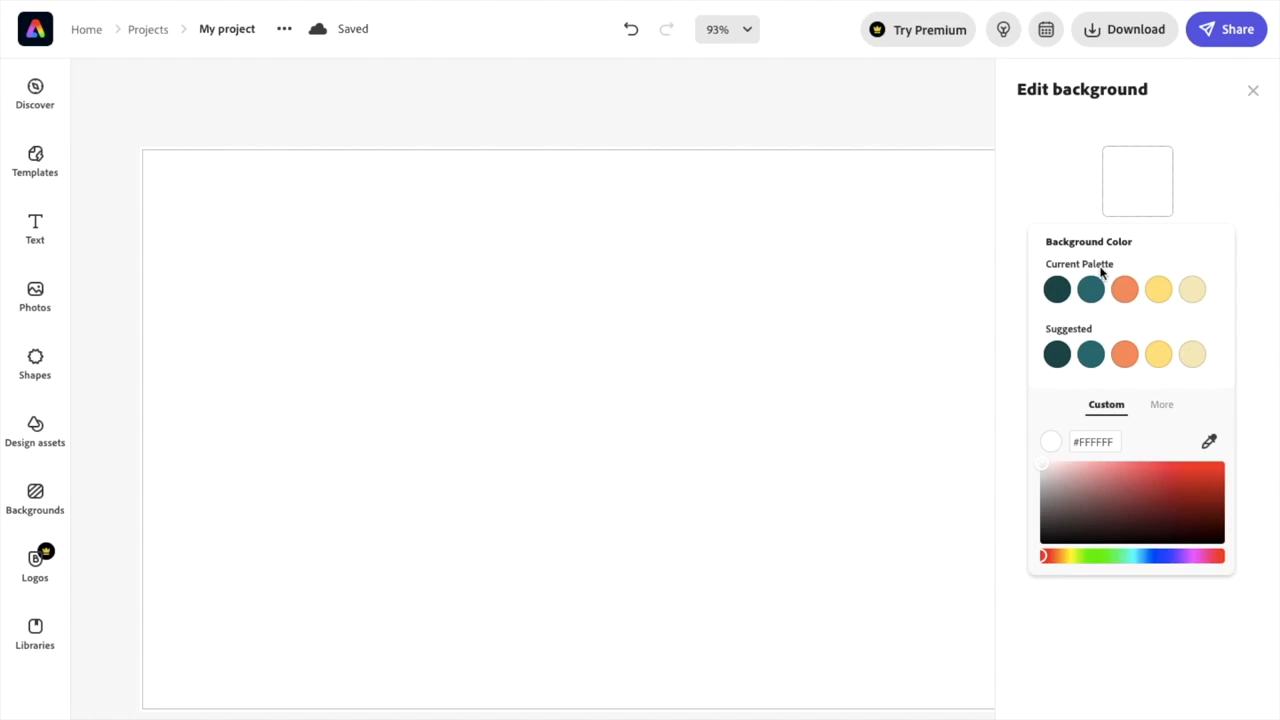
click(1156, 404)
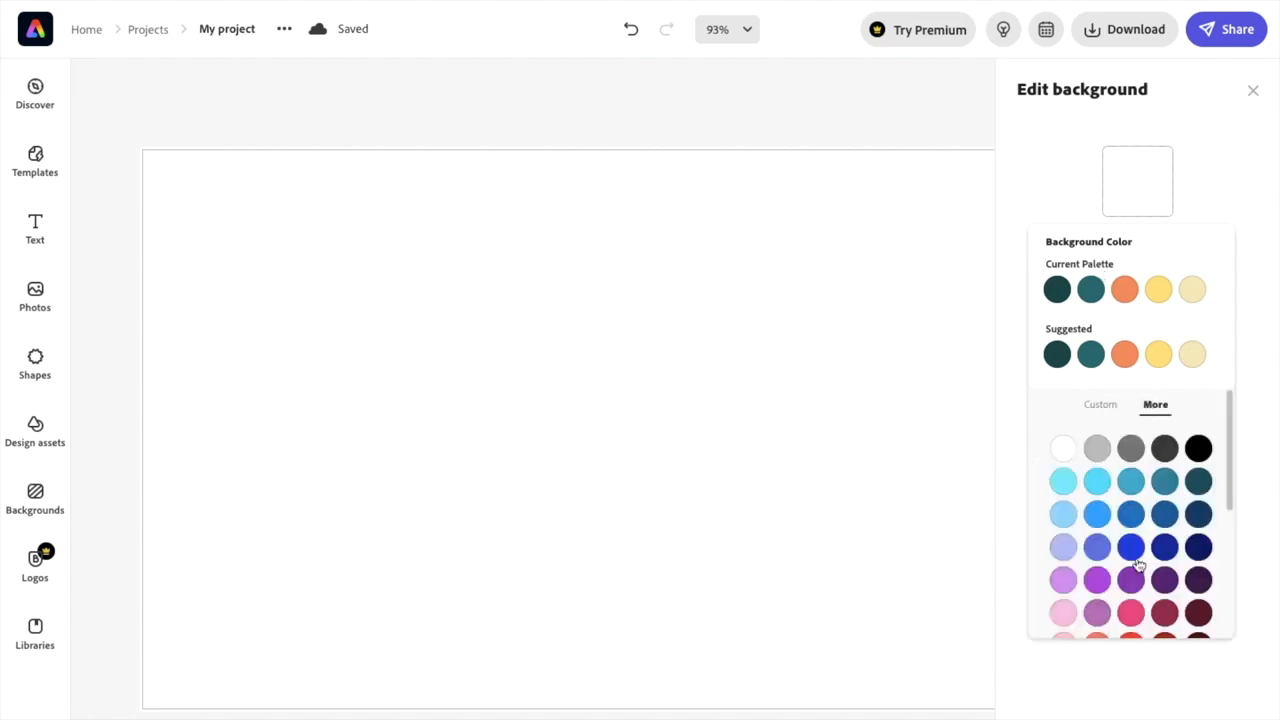
mouse_move(1176, 480)
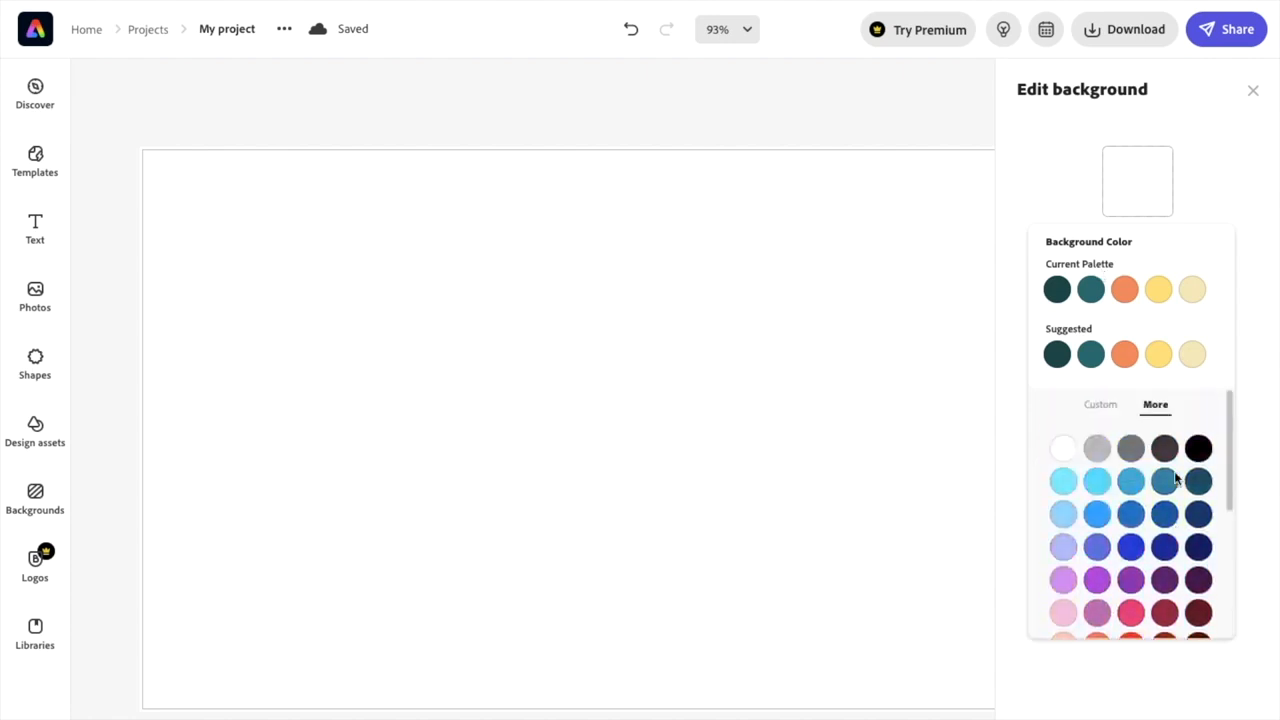
click(1100, 404)
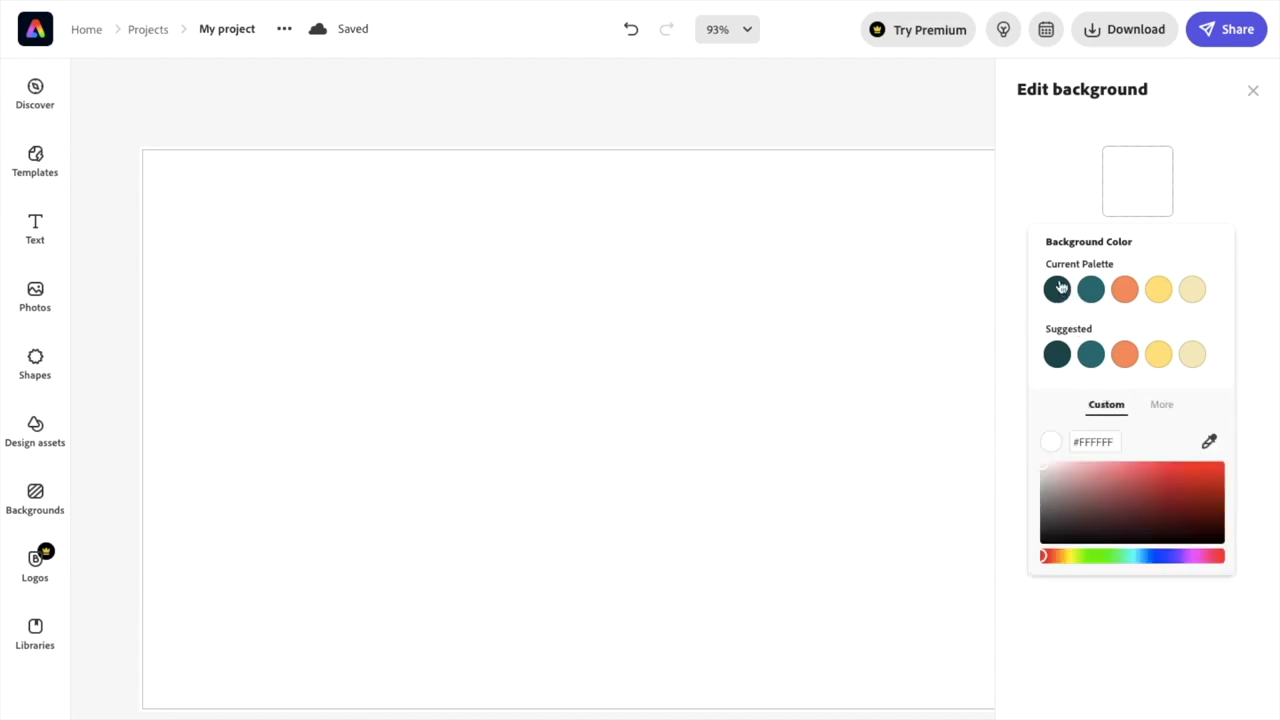
mouse_move(1158, 288)
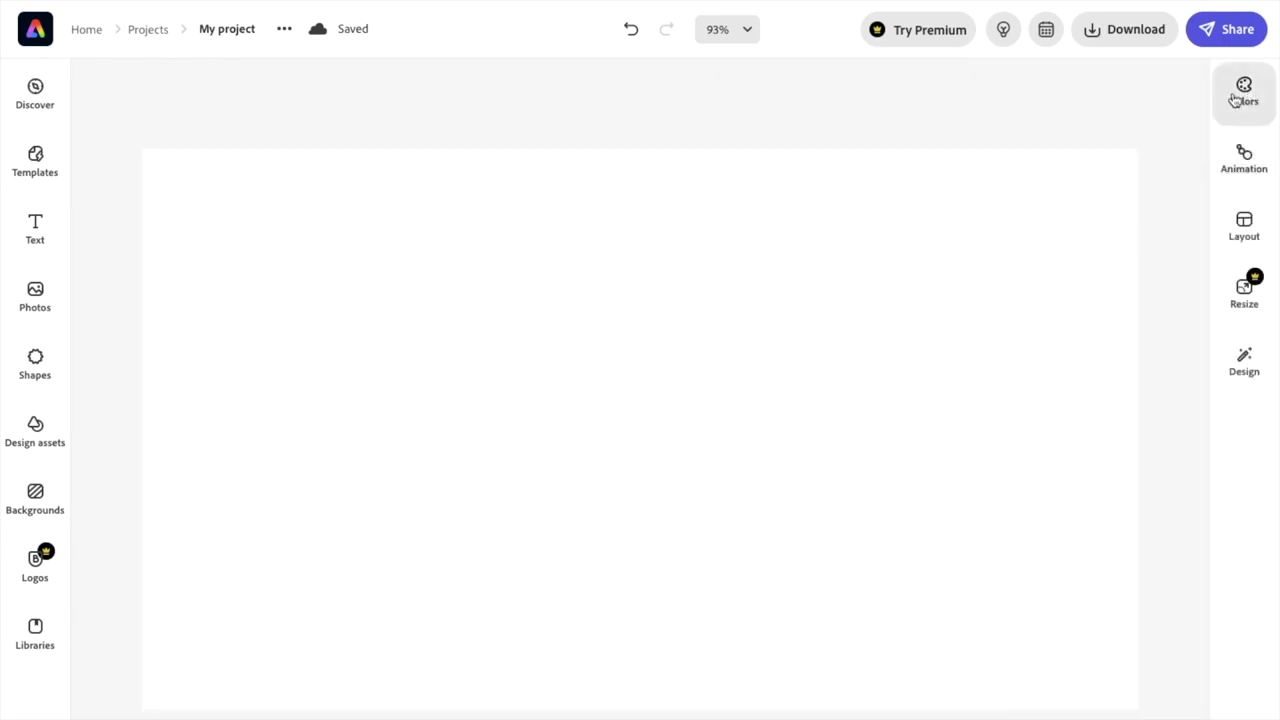
Scroll the Colors palettes and apply the first Bold palette, turning the background light blue
click(1244, 92)
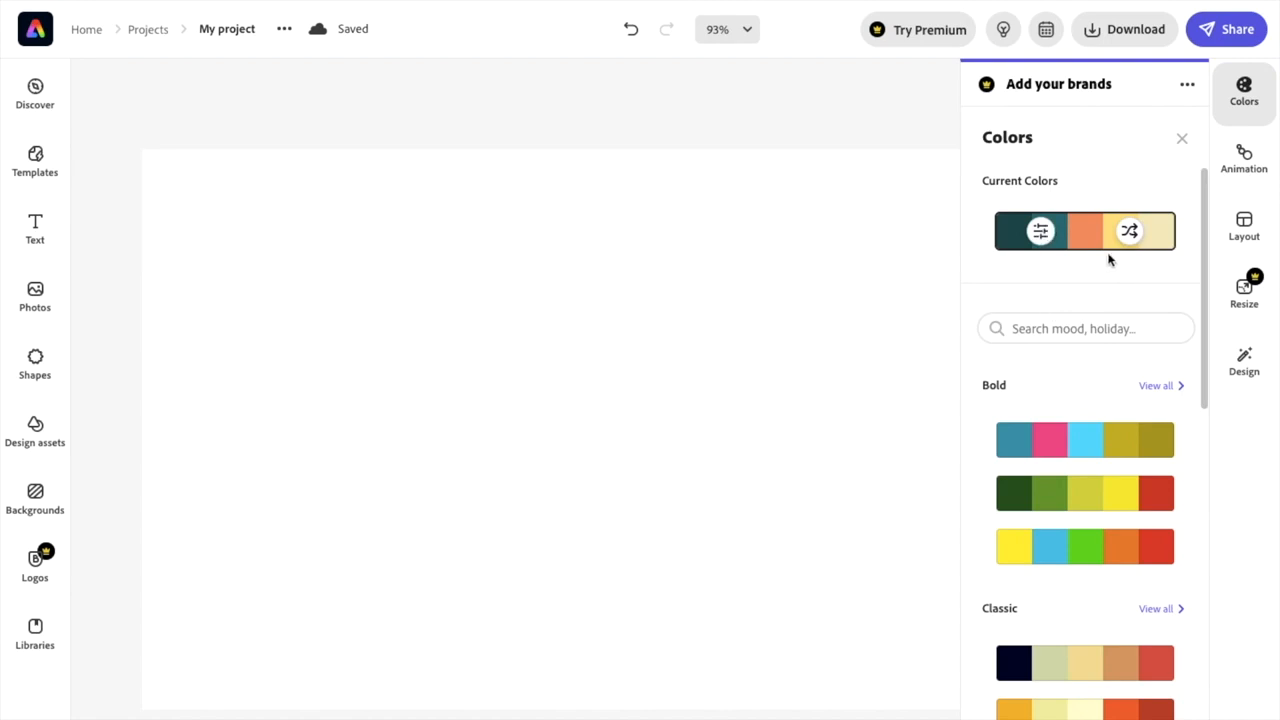
scroll(down, 3)
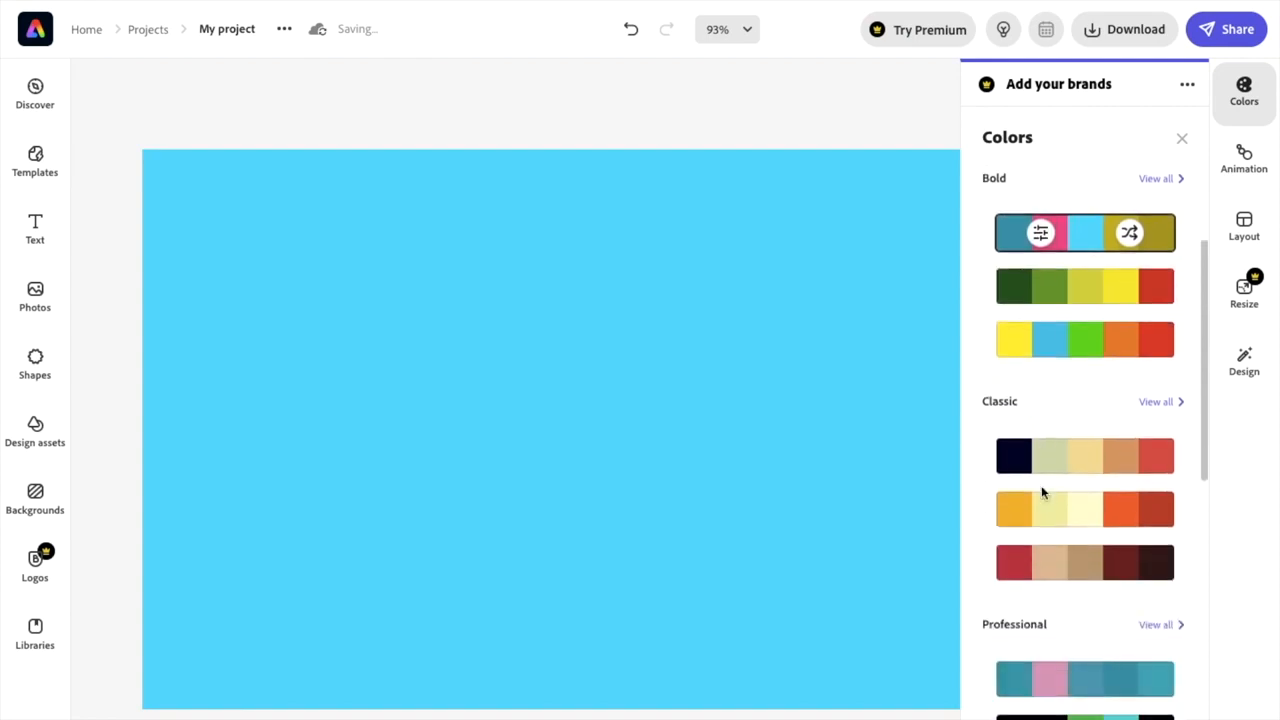
scroll(down, 3)
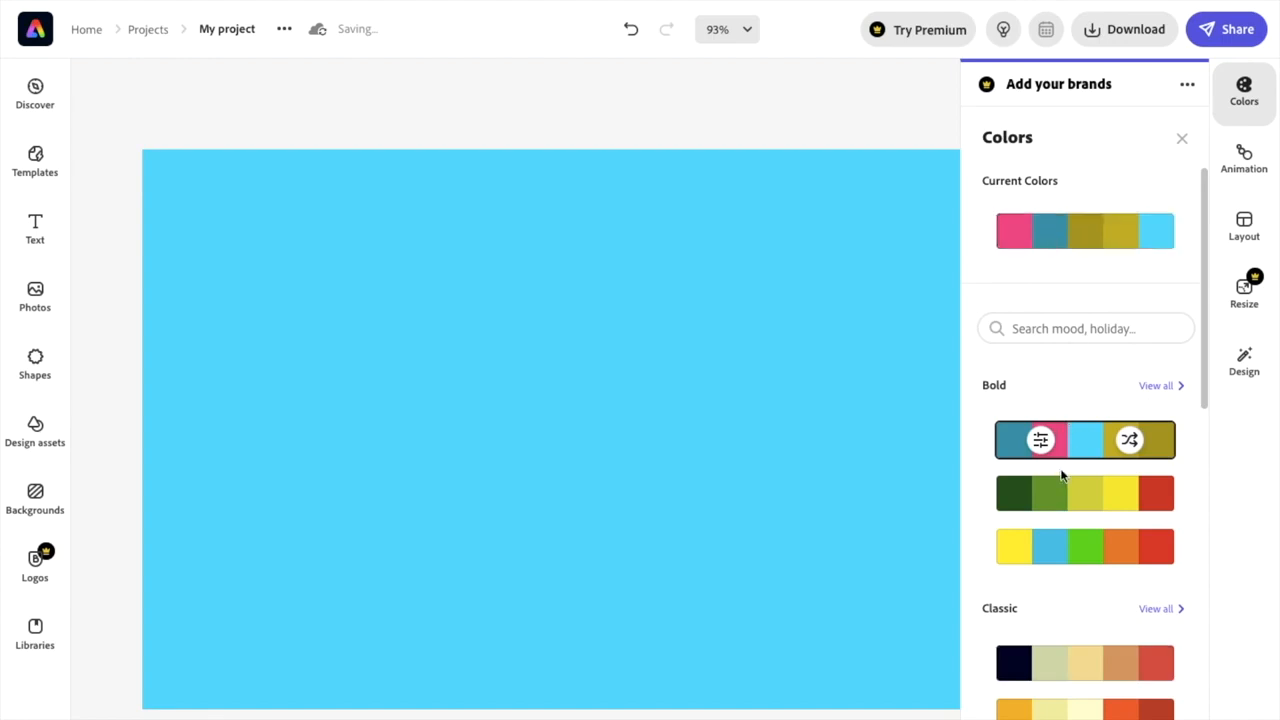
Recolour the Bold palette swatches to red, green, light blue, navy and olive, keeping the changes
click(1012, 440)
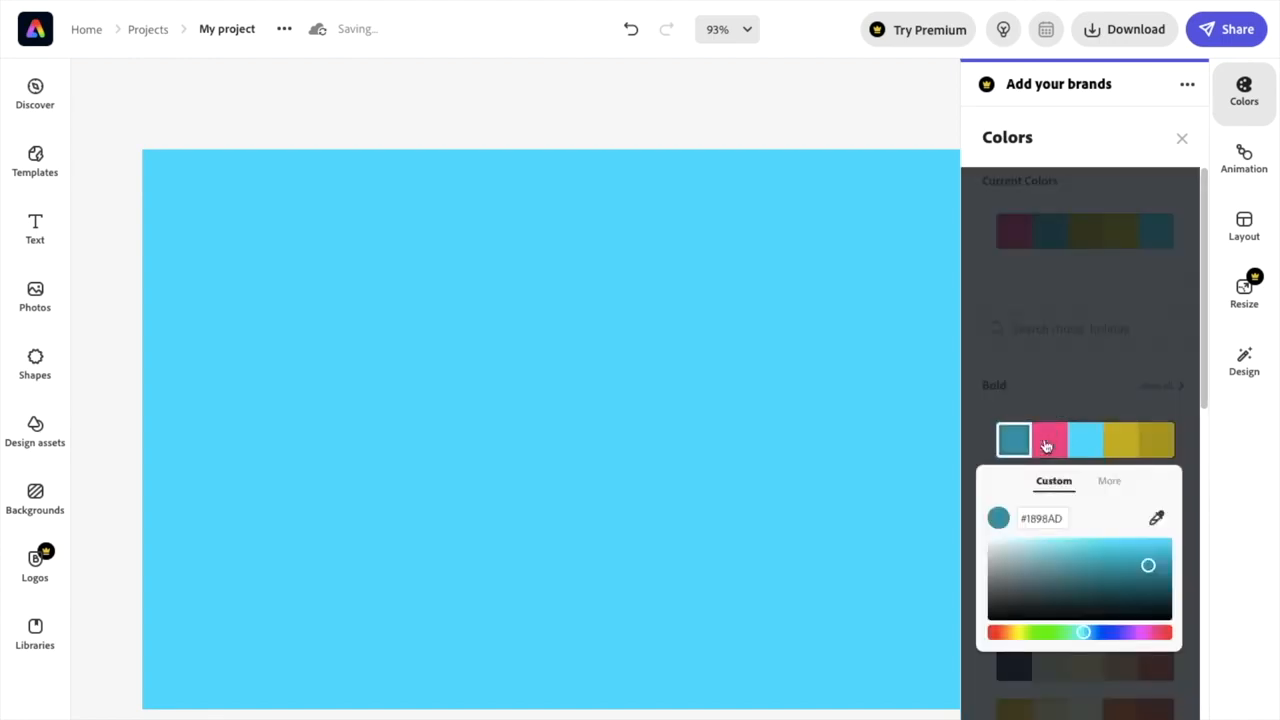
click(1084, 440)
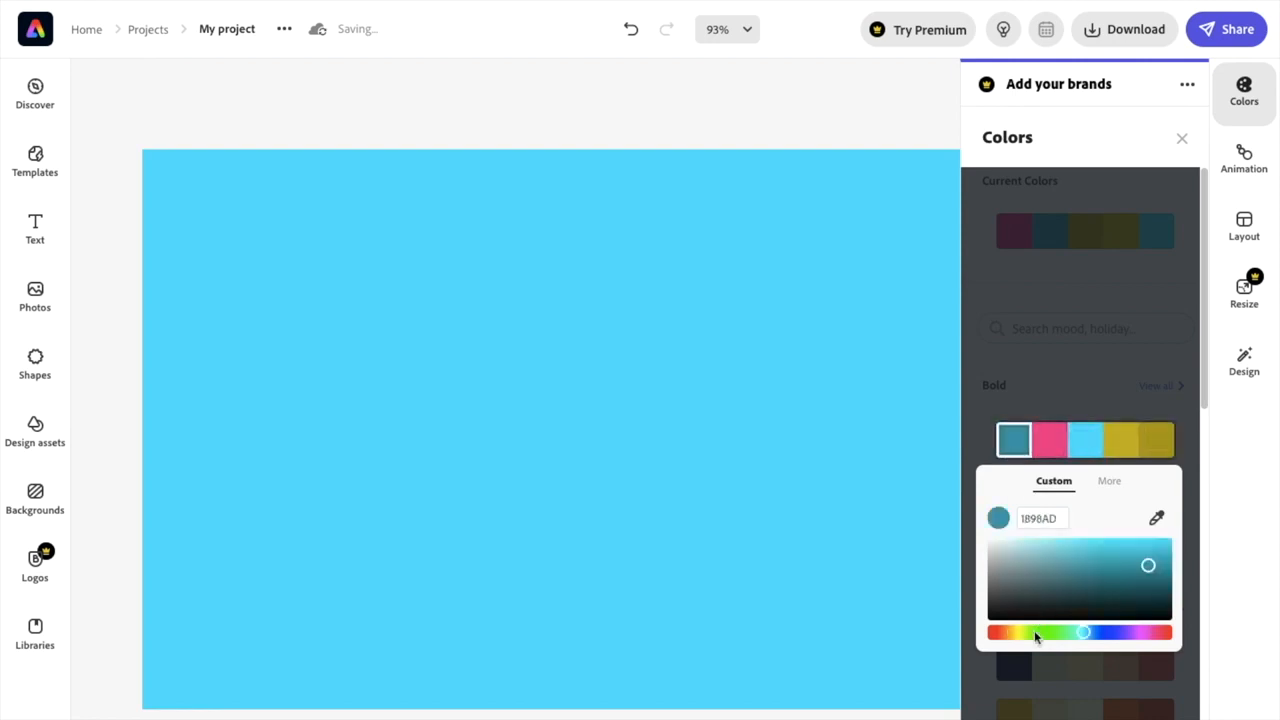
click(1160, 632)
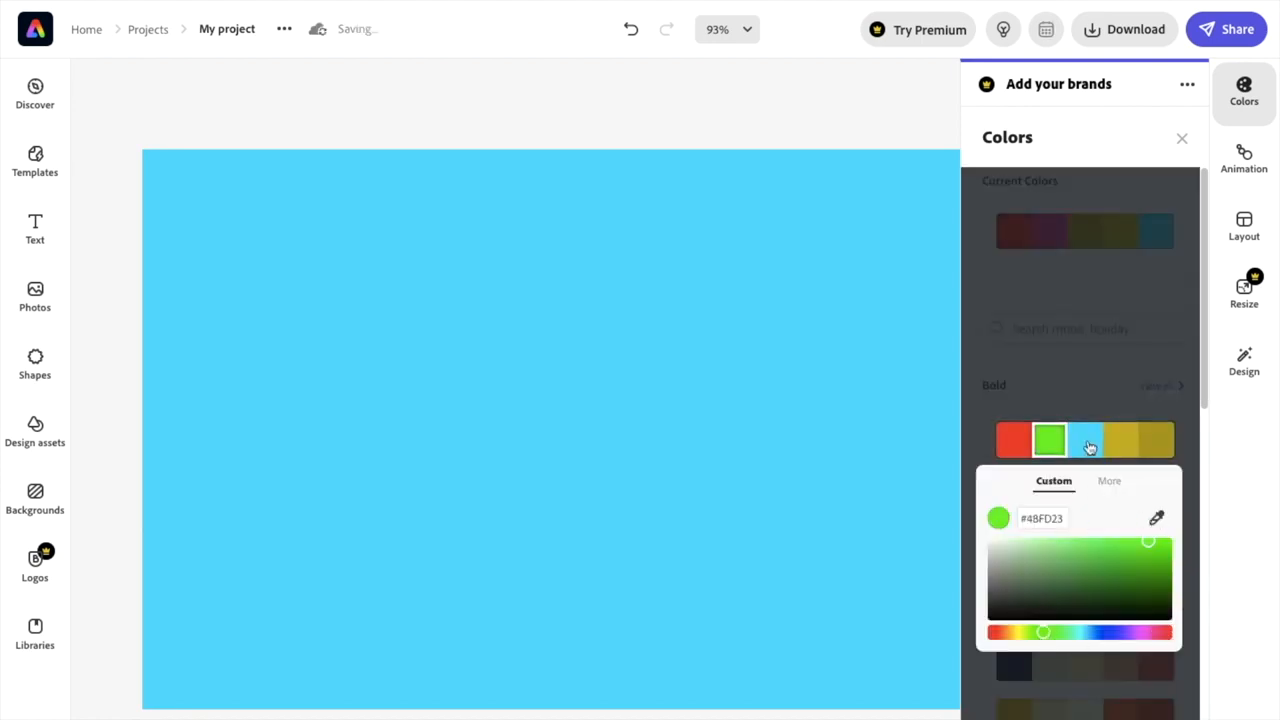
click(1120, 440)
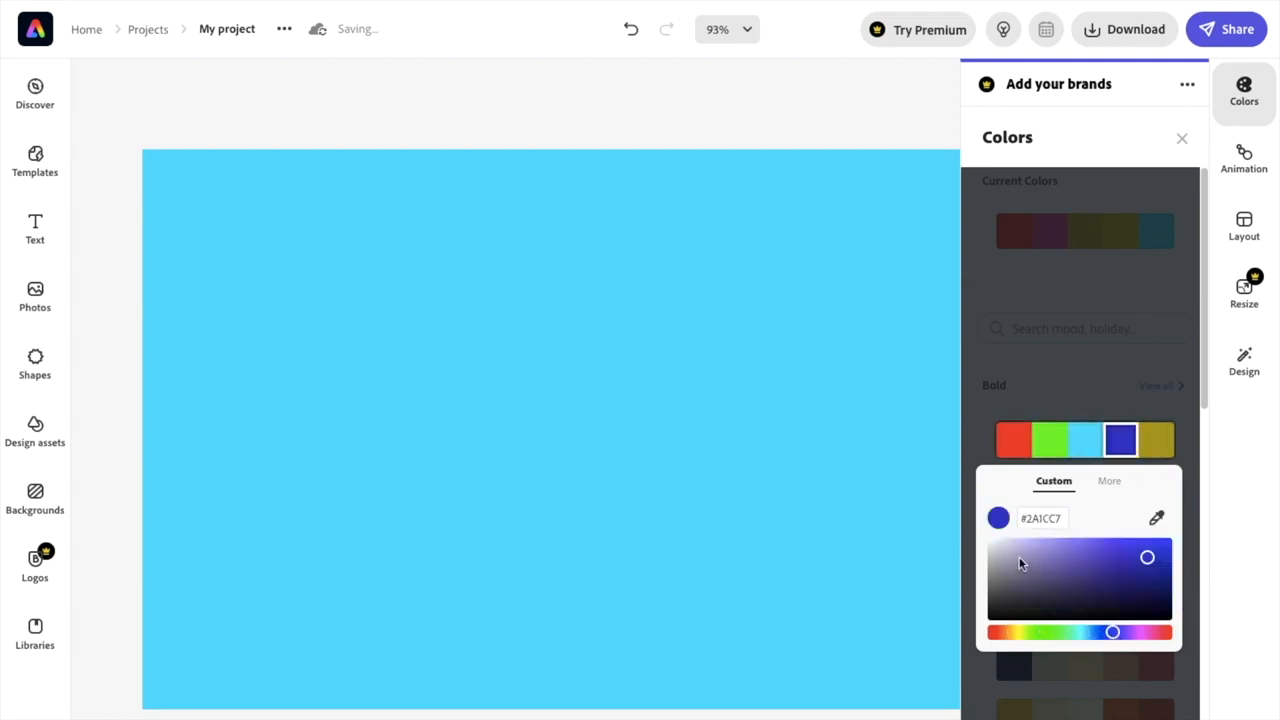
drag(1148, 556, 1160, 584)
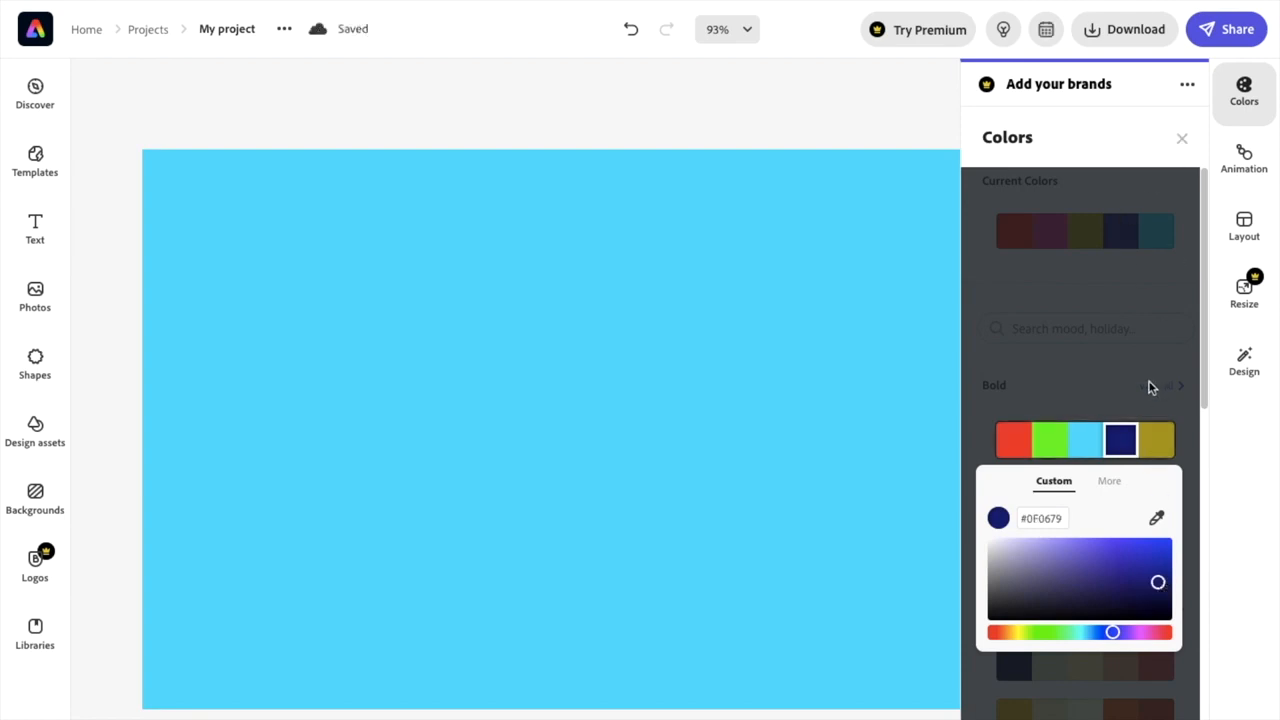
click(1182, 138)
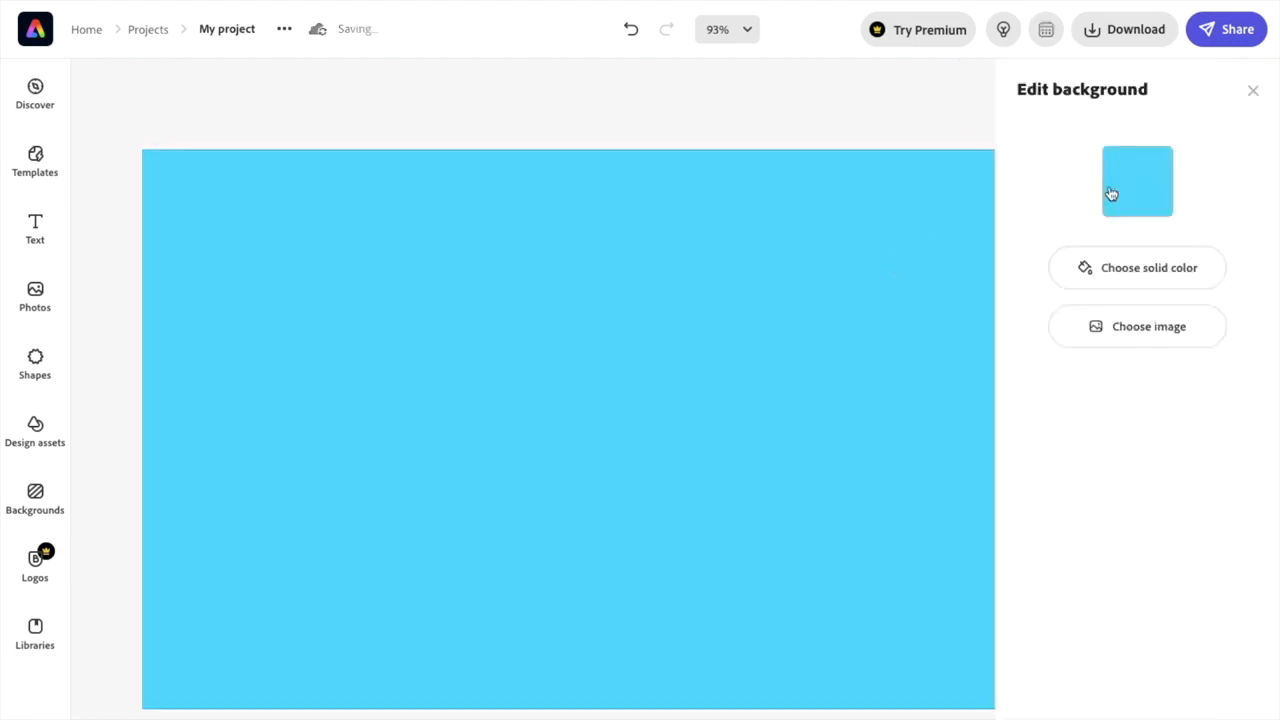
Show the background colour choices listing the edited navy, red, olive, blue and green palette
click(1136, 180)
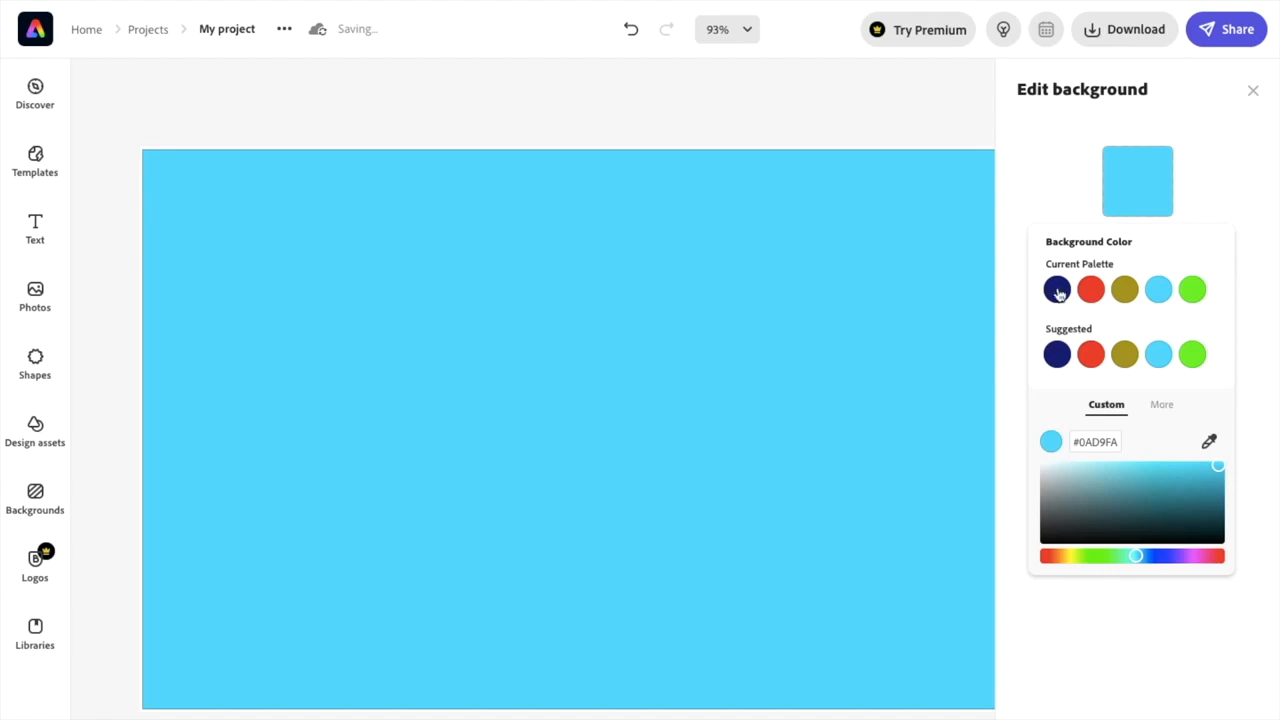
mouse_move(1192, 292)
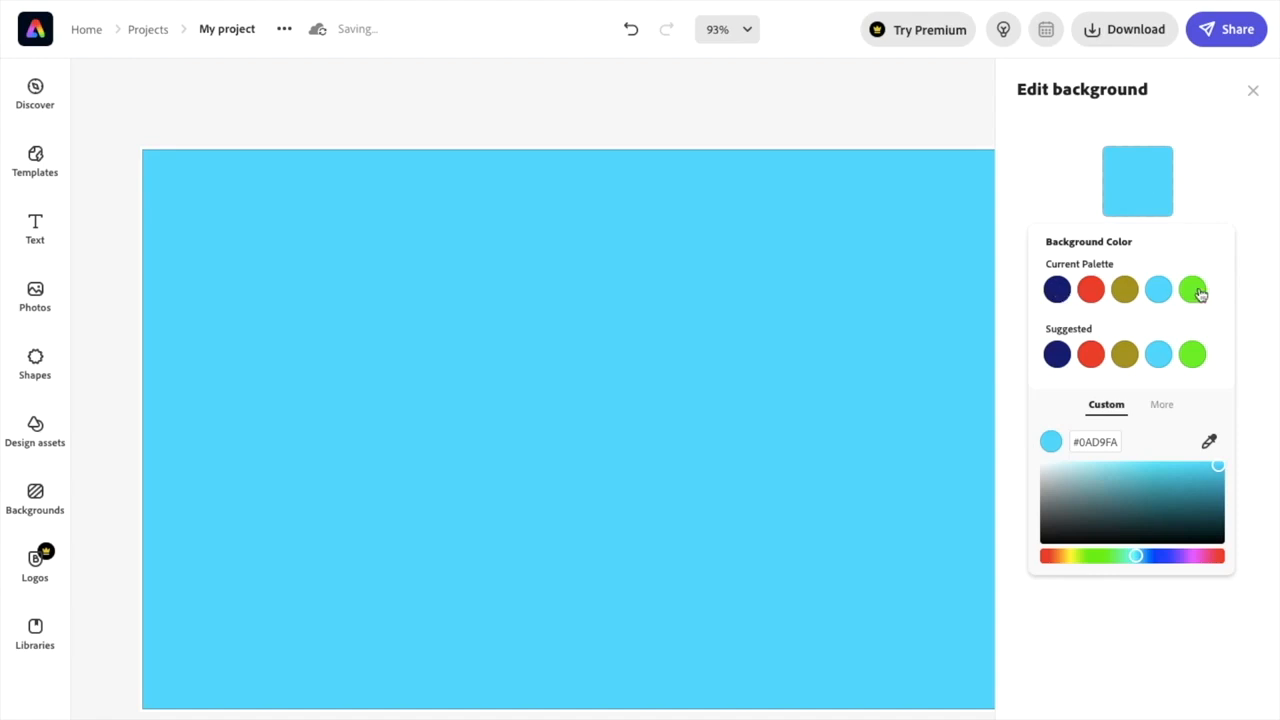